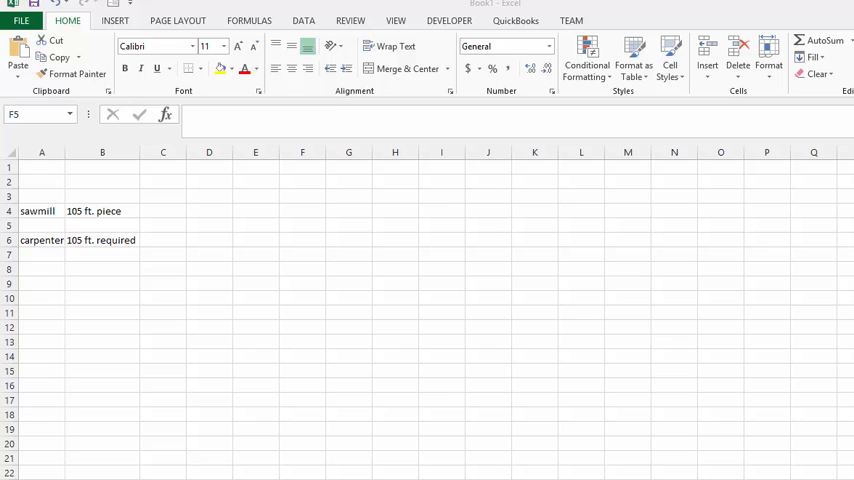
{"action": "mouse_move", "coordinate": [551, 312]}
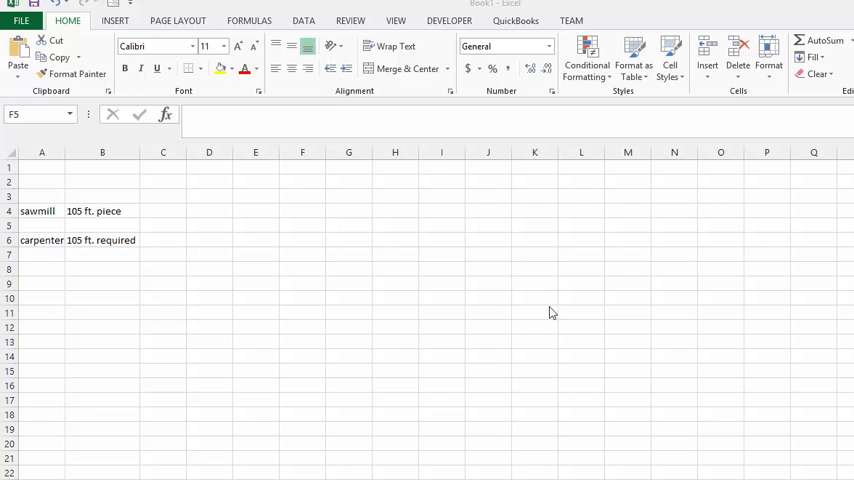
{"action": "mouse_move", "coordinate": [162, 218]}
{"action": "type", "text": "="}
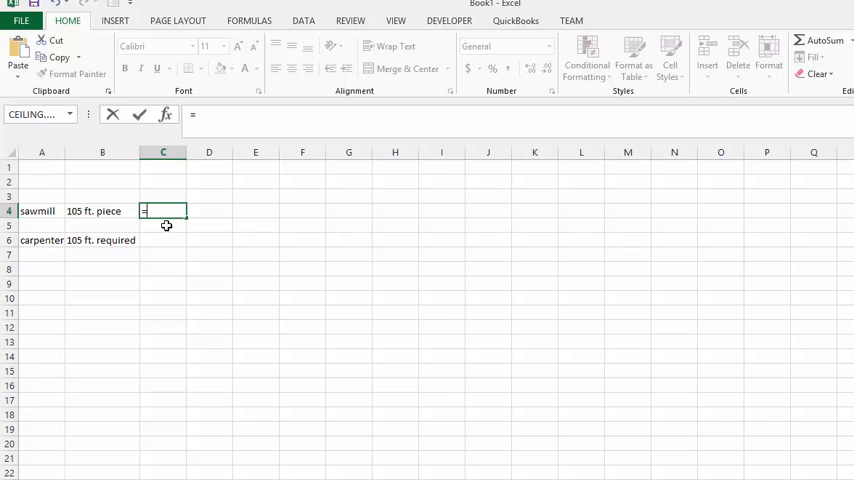
Enter =FLOOR.MATH(105/10) in C4 so the sawmill row shows 10
{"action": "type", "text": "fl"}
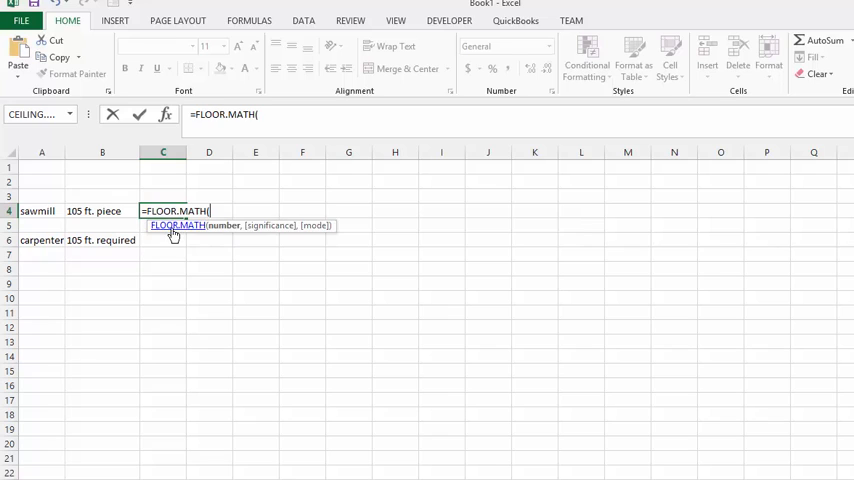
{"action": "mouse_move", "coordinate": [432, 288]}
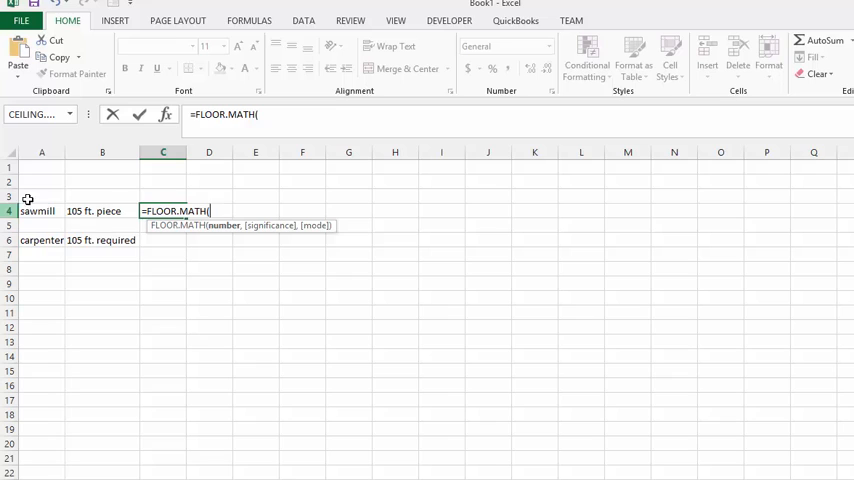
{"action": "mouse_move", "coordinate": [82, 223]}
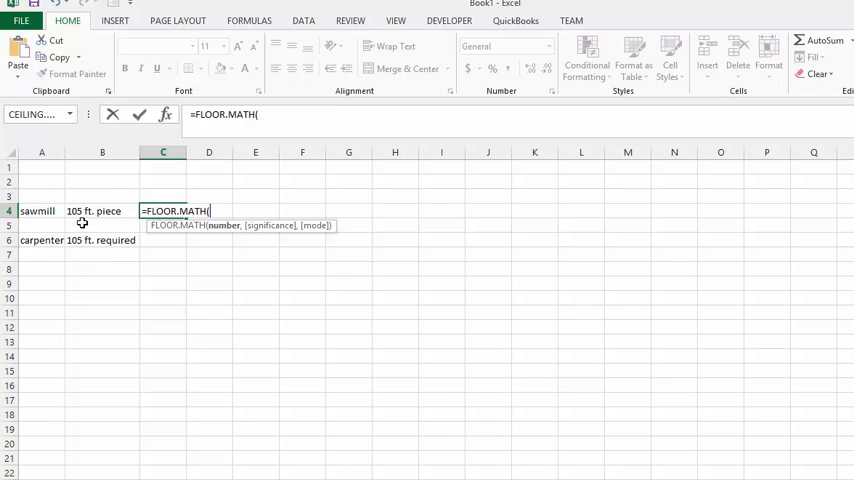
{"action": "mouse_move", "coordinate": [125, 234]}
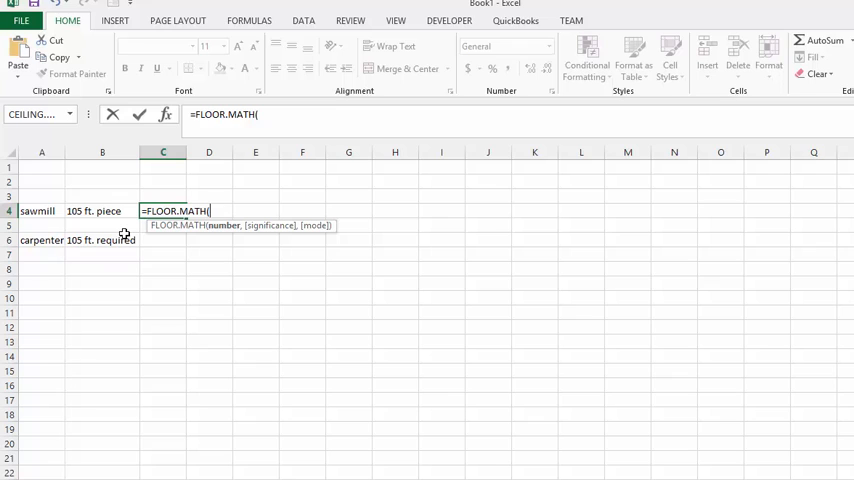
{"action": "type", "text": "105"}
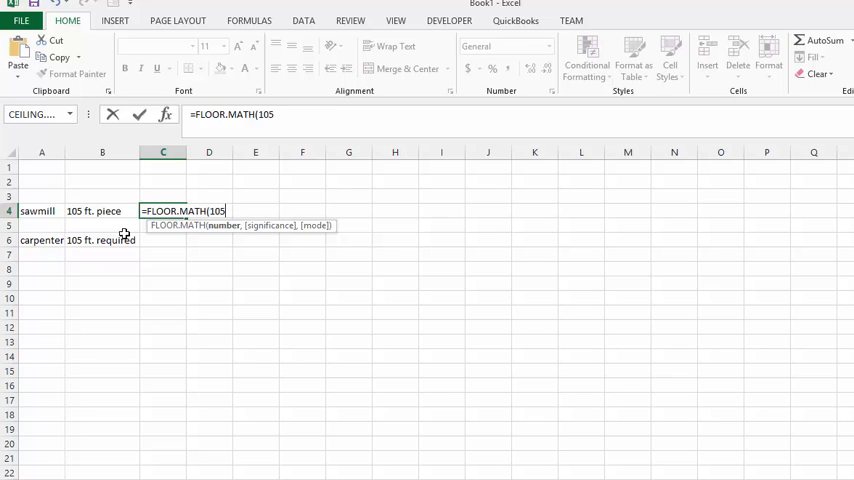
{"action": "type", "text": "/10"}
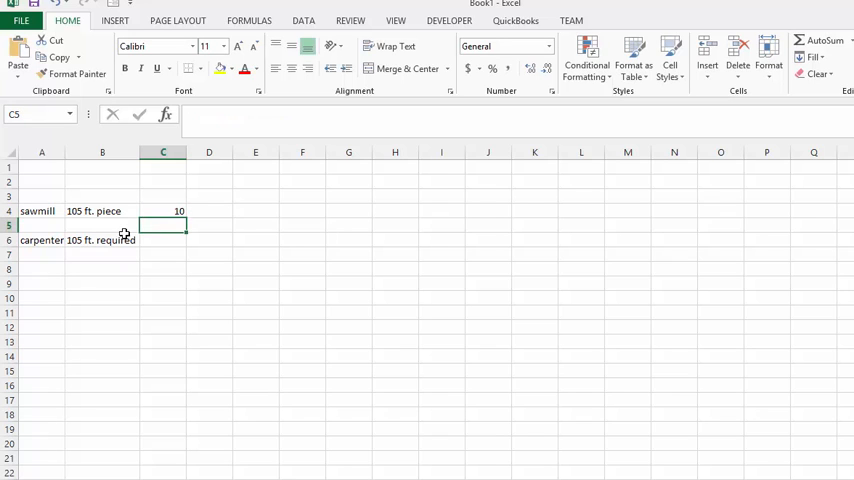
{"action": "mouse_move", "coordinate": [150, 283]}
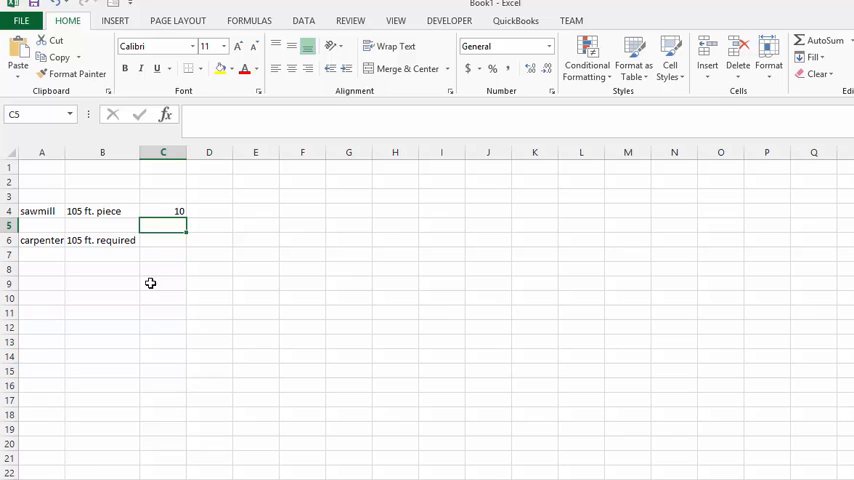
{"action": "mouse_move", "coordinate": [147, 275]}
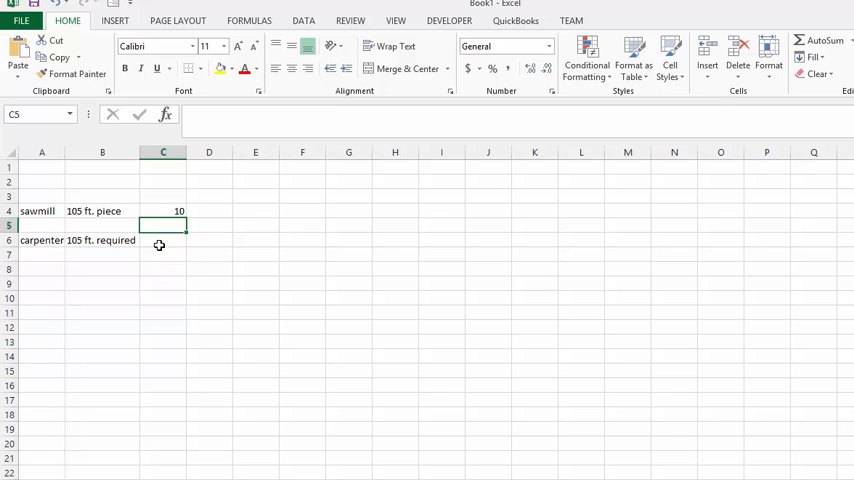
{"action": "mouse_move", "coordinate": [161, 243]}
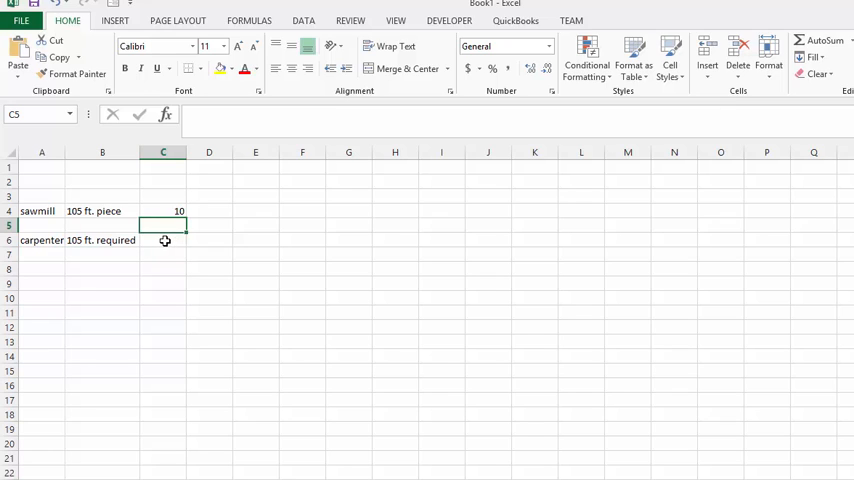
Select C6, the carpenter row's result cell, to begin its formula
{"action": "left_click", "coordinate": [163, 240]}
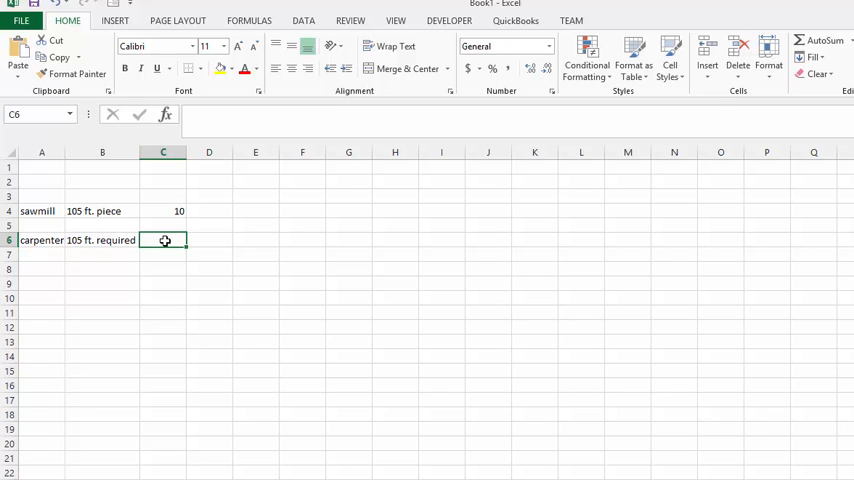
{"action": "mouse_move", "coordinate": [80, 254]}
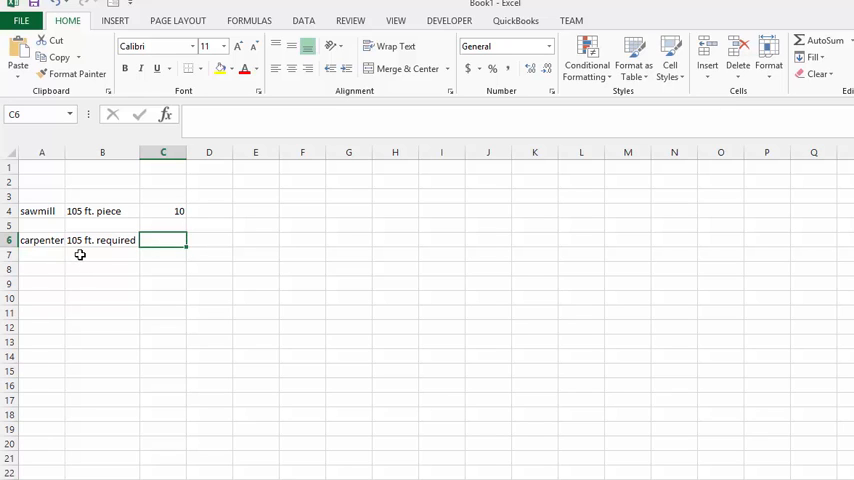
{"action": "mouse_move", "coordinate": [117, 248]}
{"action": "type", "text": "="}
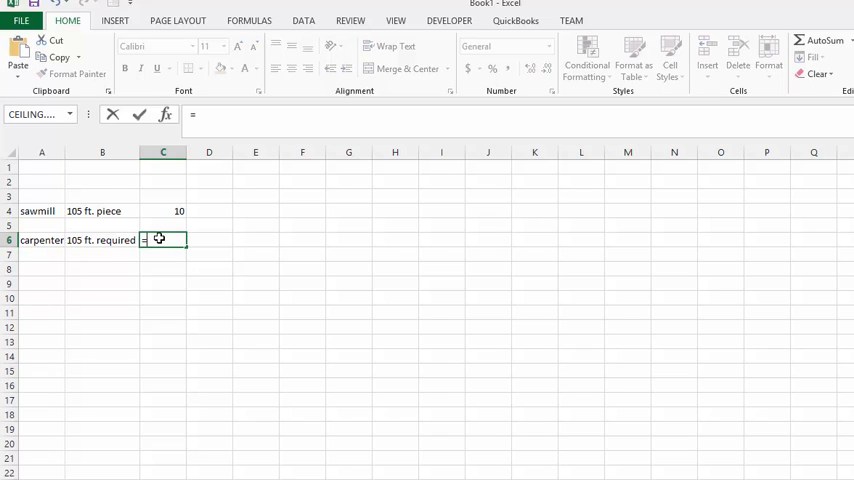
Enter =CEILING.MATH(105/10) in C6 so the carpenter row shows 11
{"action": "type", "text": "c"}
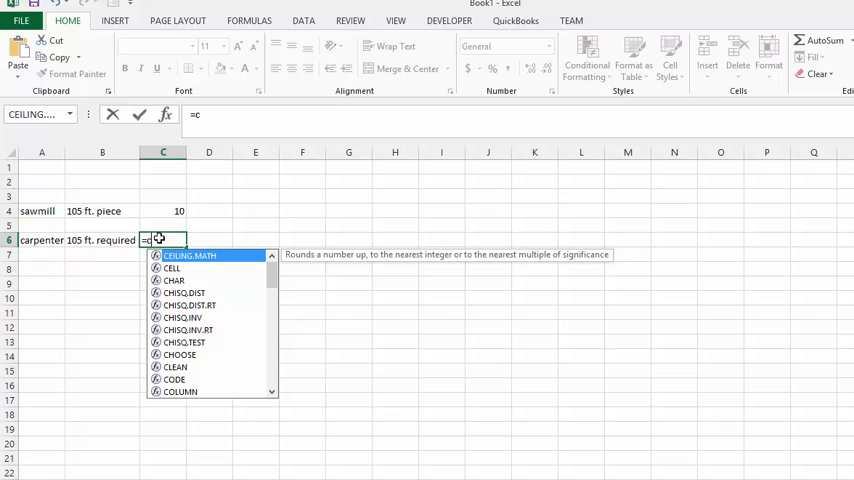
{"action": "type", "text": "e"}
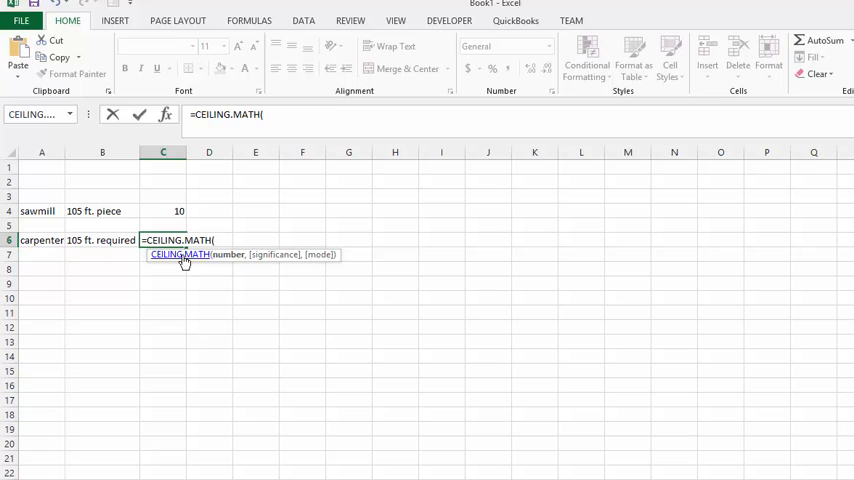
{"action": "mouse_move", "coordinate": [225, 260]}
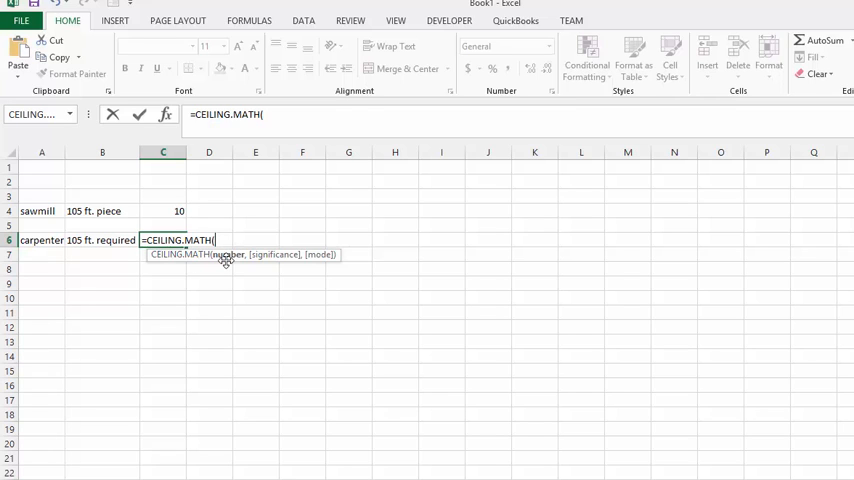
{"action": "type", "text": "105/10"}
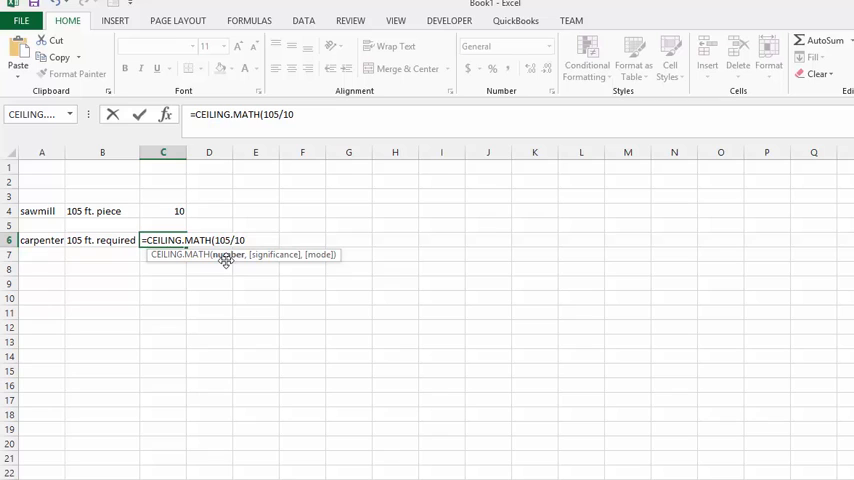
{"action": "type", "text": ")"}
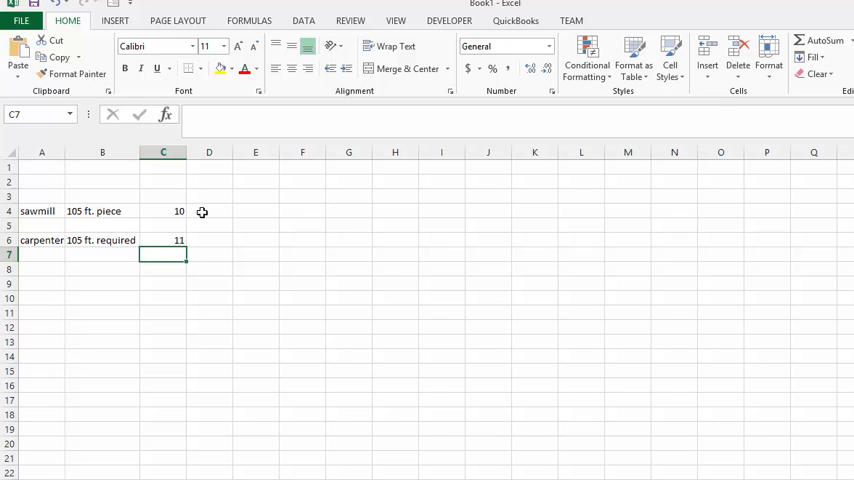
{"action": "mouse_move", "coordinate": [212, 212]}
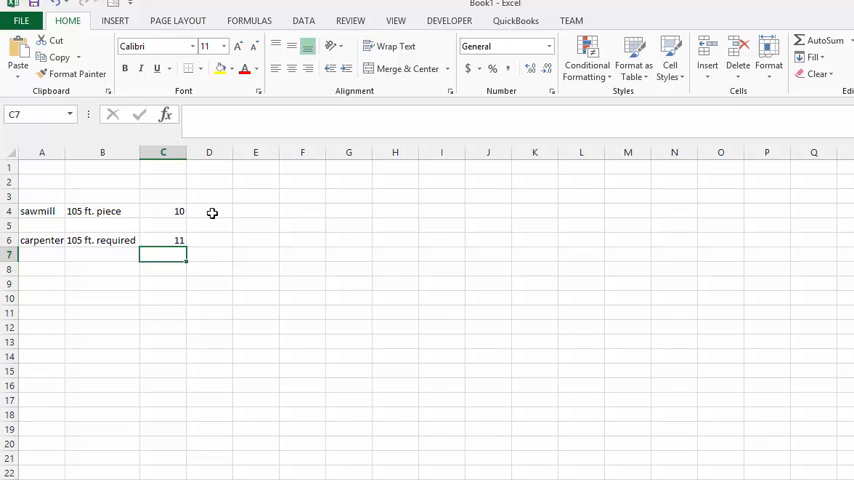